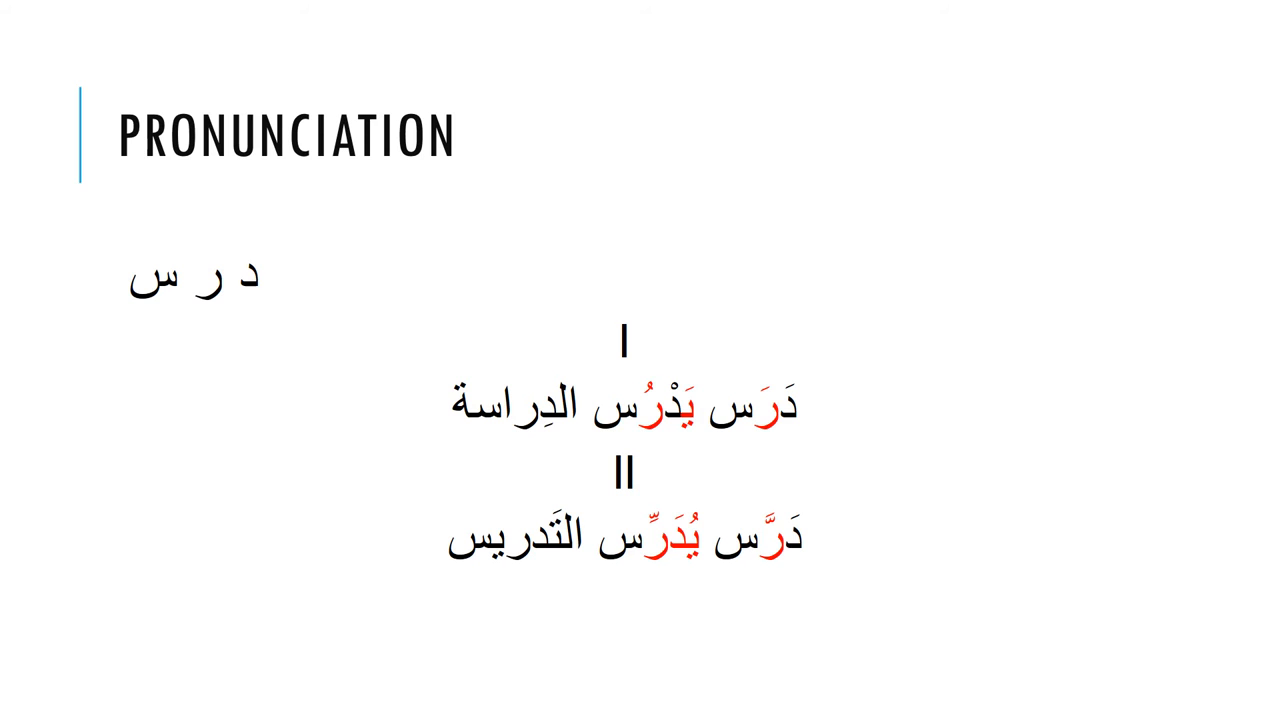
Step: Advance the slide show past 'For Nerds Only' to the 'Predicting Form I' slide
key("right")
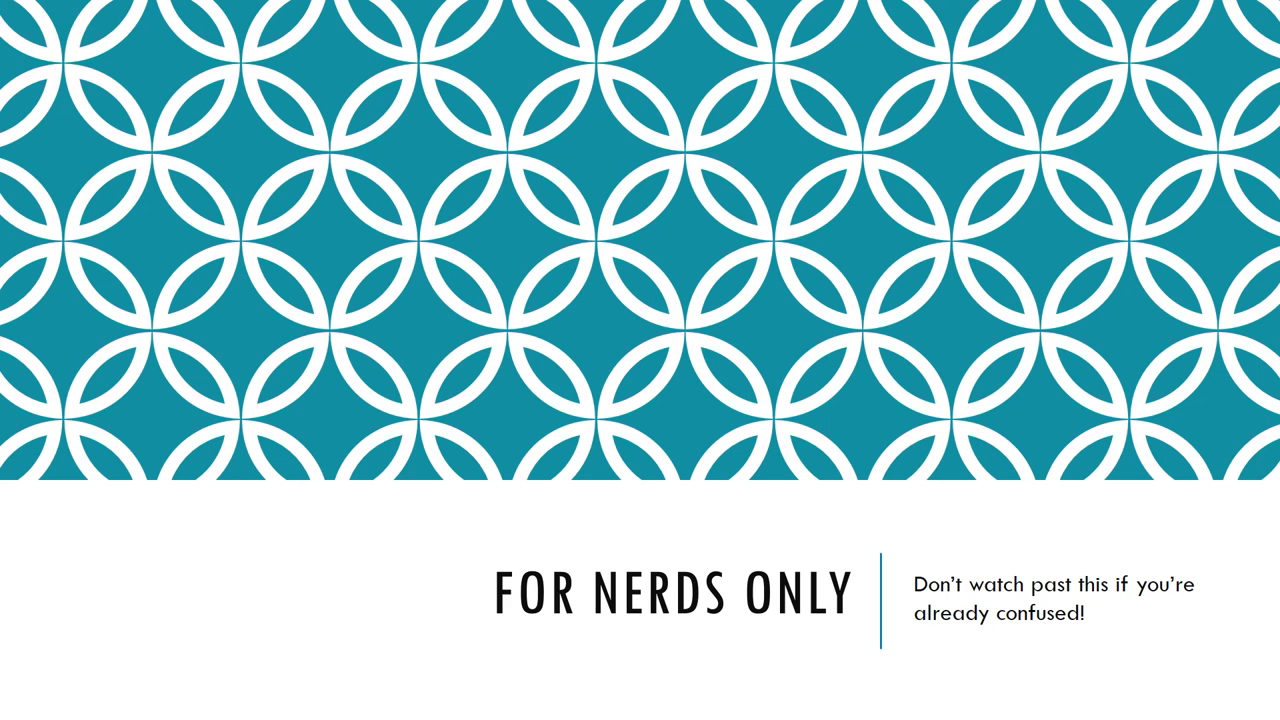
key("right")
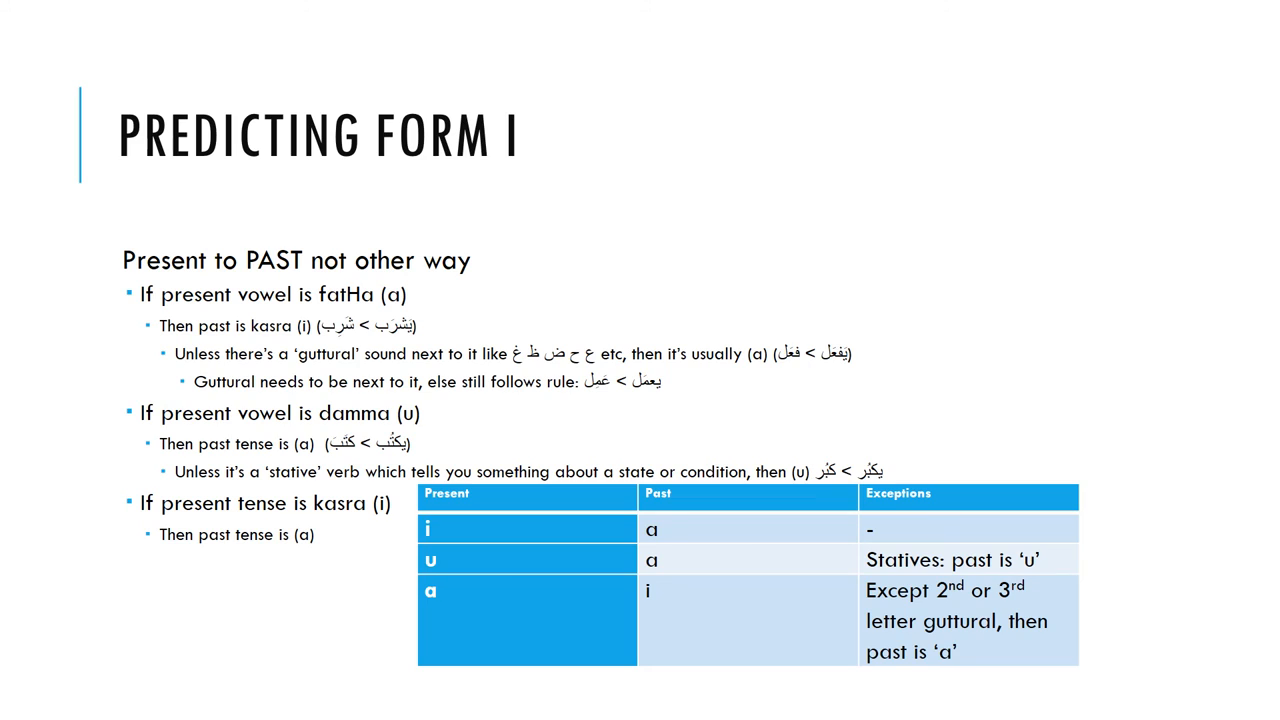